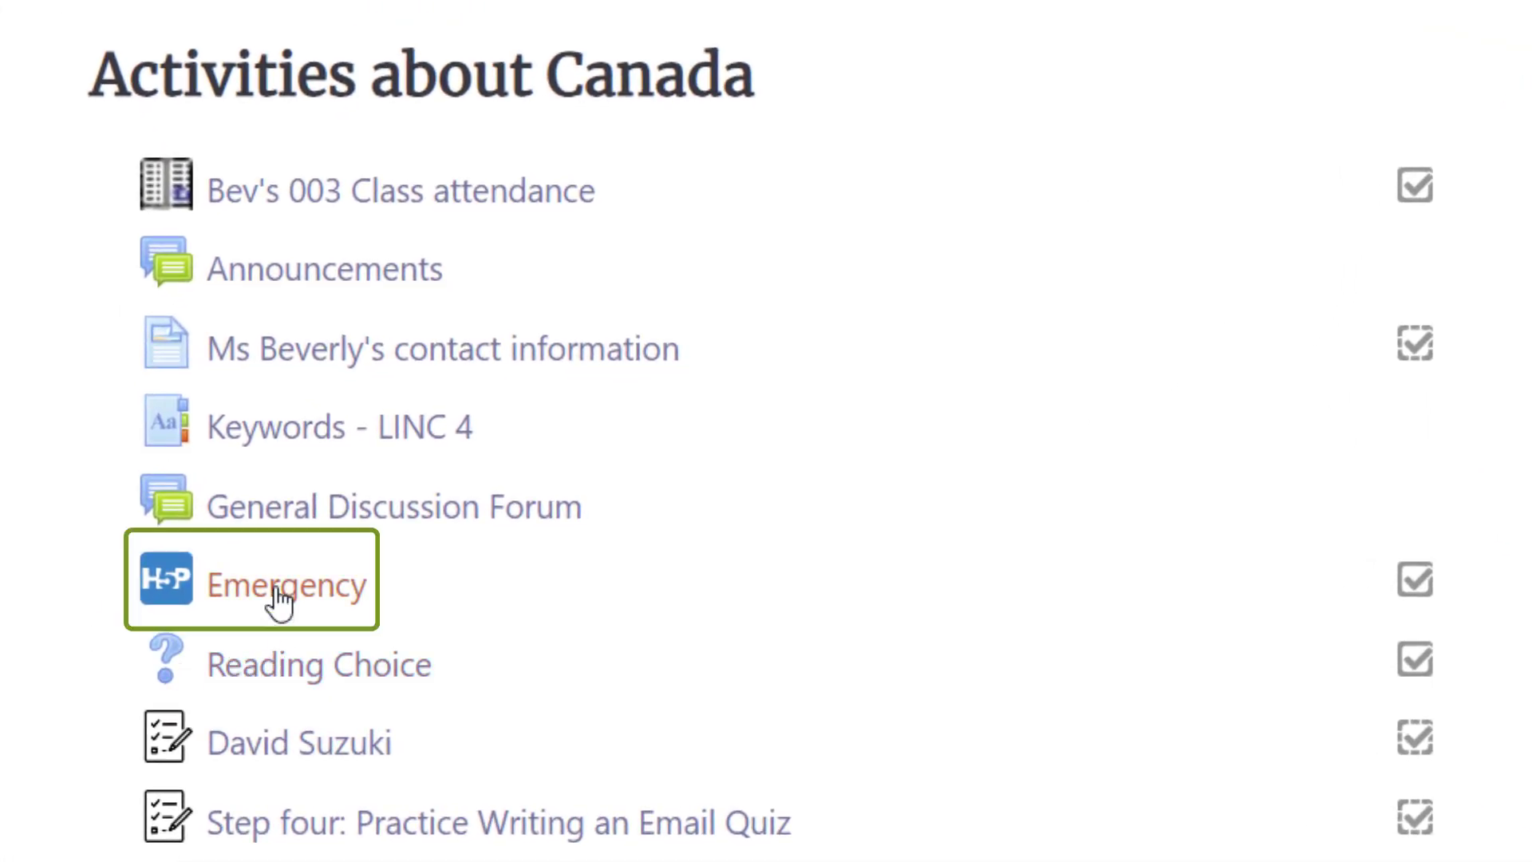
- Launch the Emergency H5P presentation from the course list
left_click(284, 586)
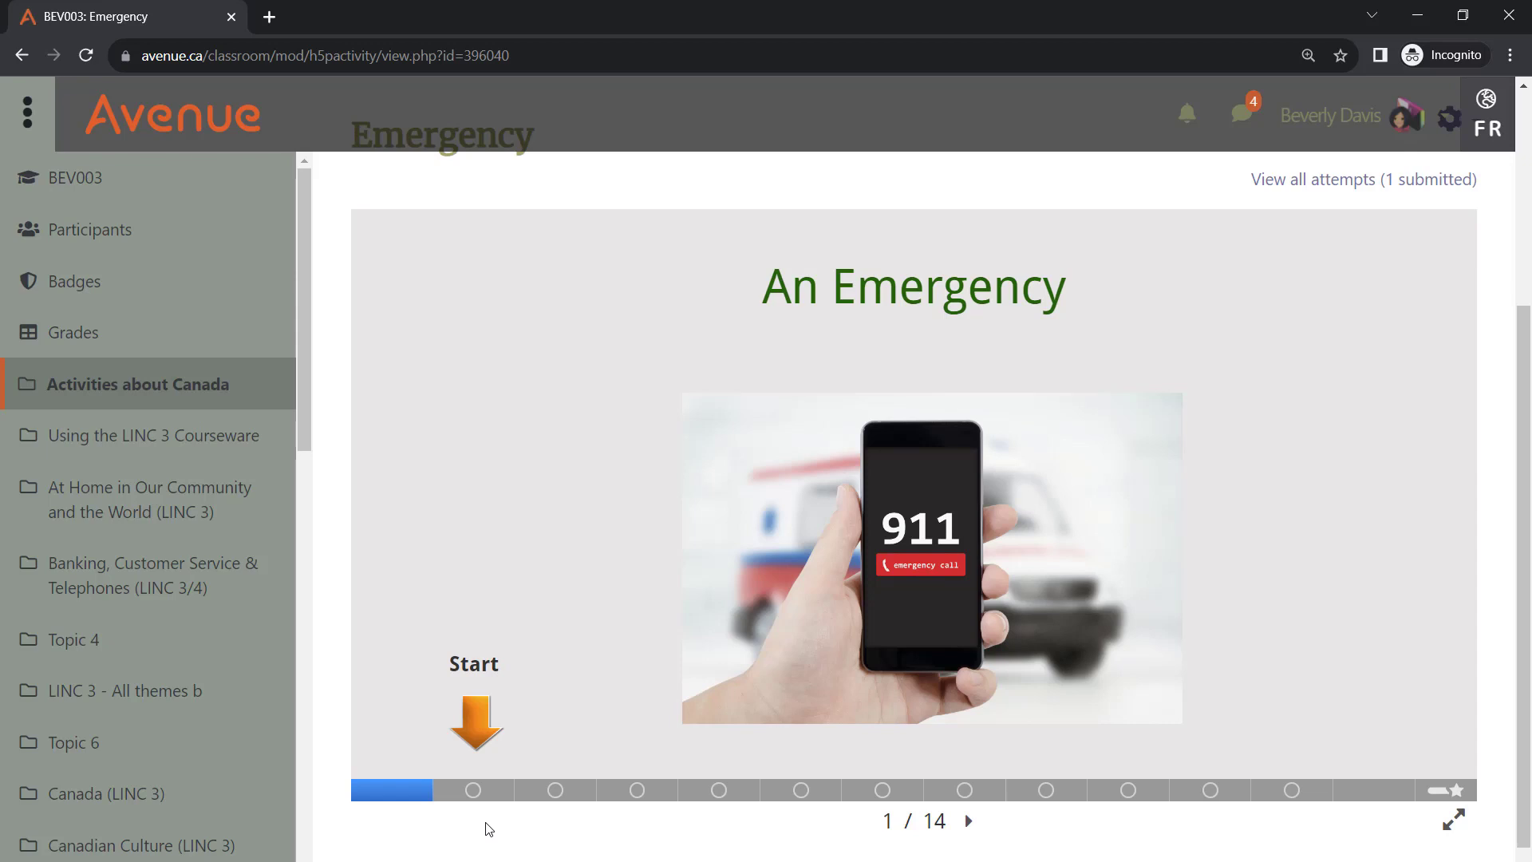
mouse_move(474, 790)
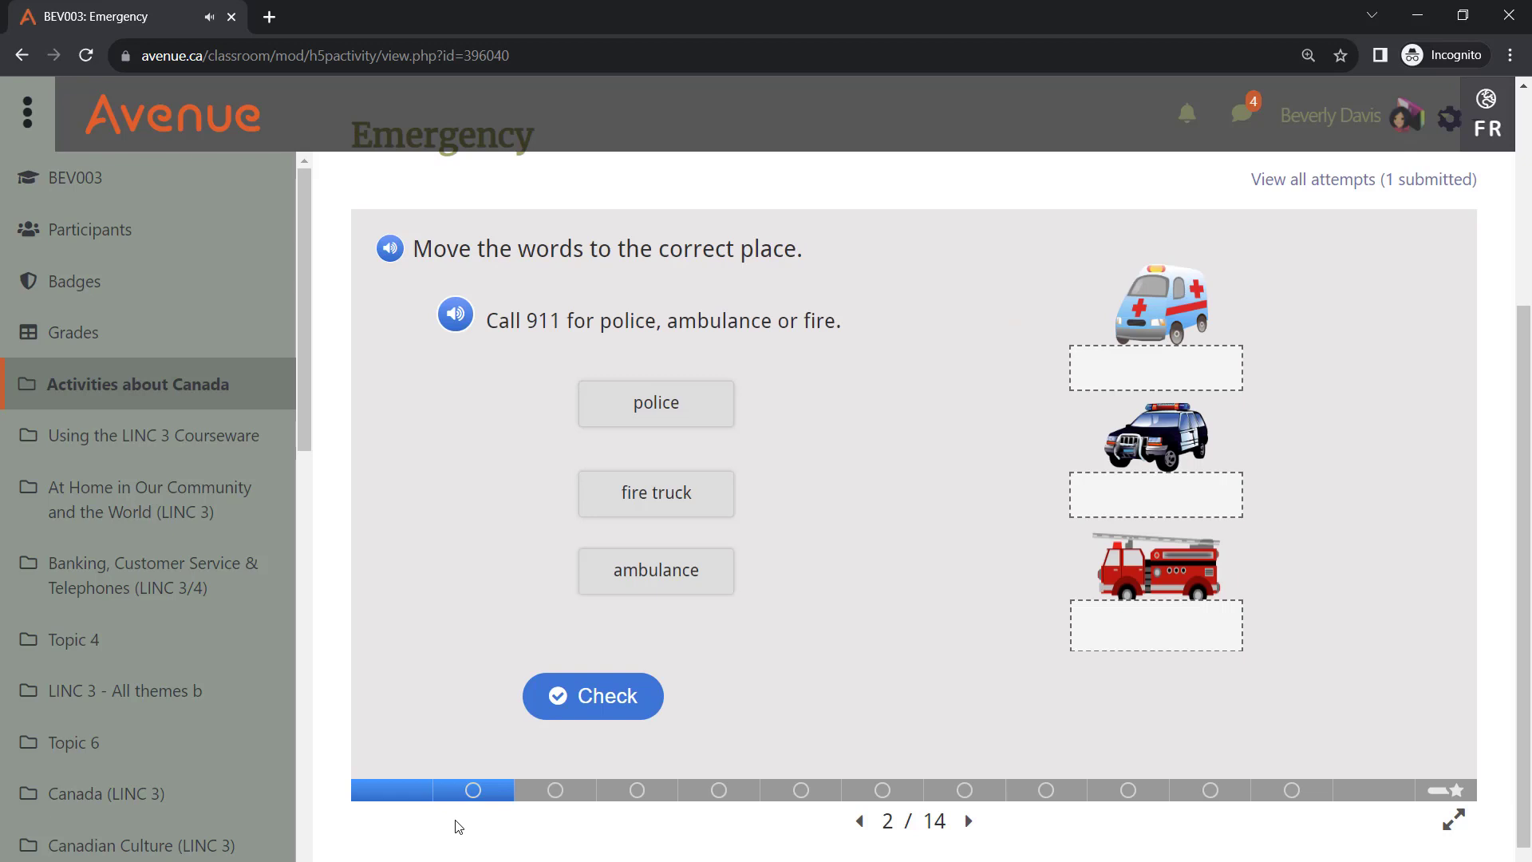
- Place 'ambulance' and 'police' under their pictures, check for 2 of 3, then jump to slide 6
left_click_drag(656, 571, 924, 544)
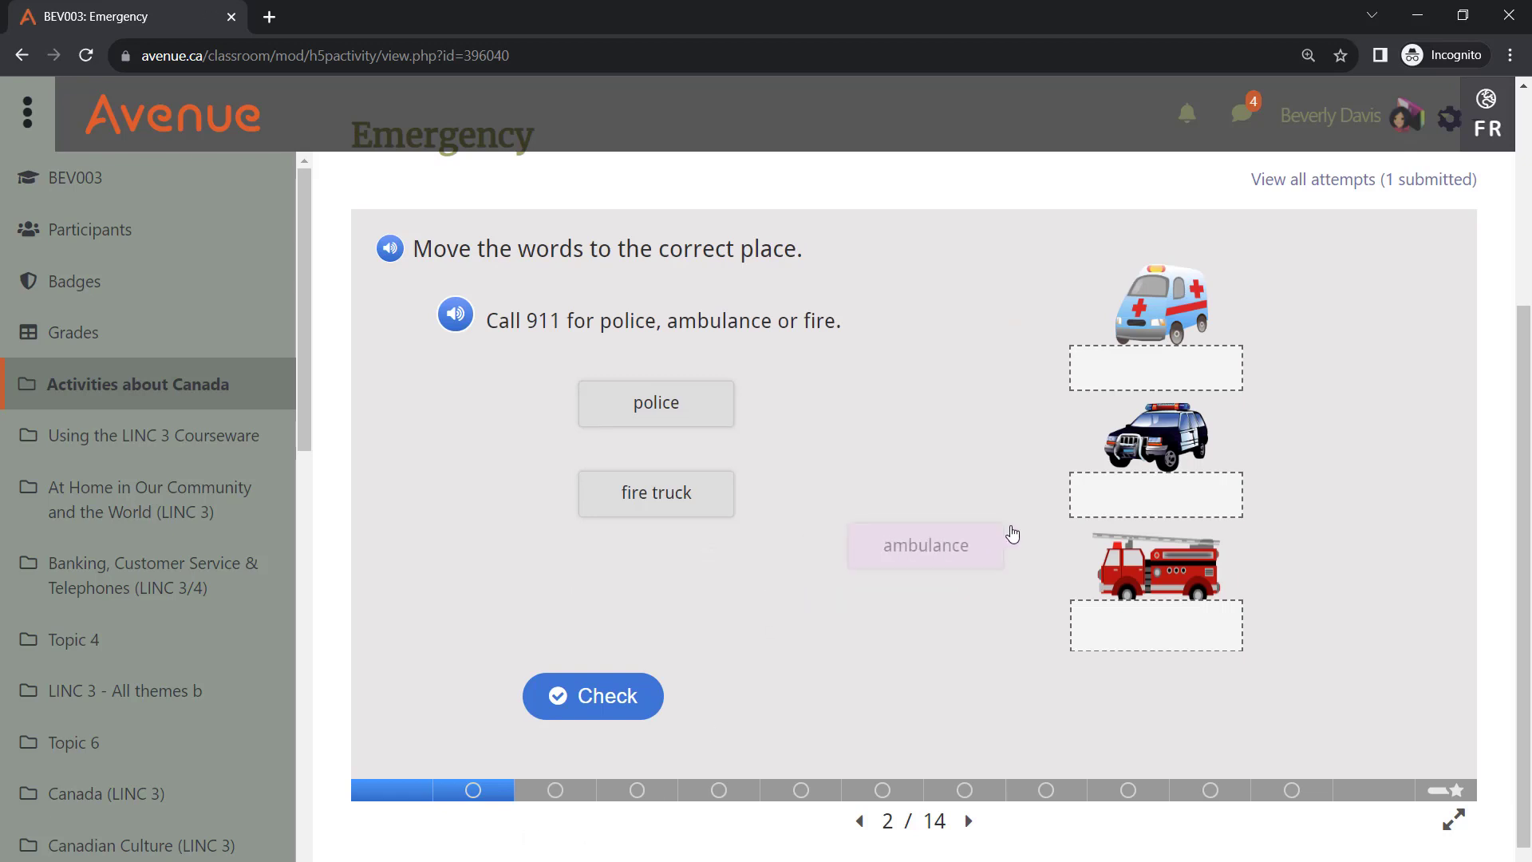
left_click_drag(924, 544, 1156, 369)
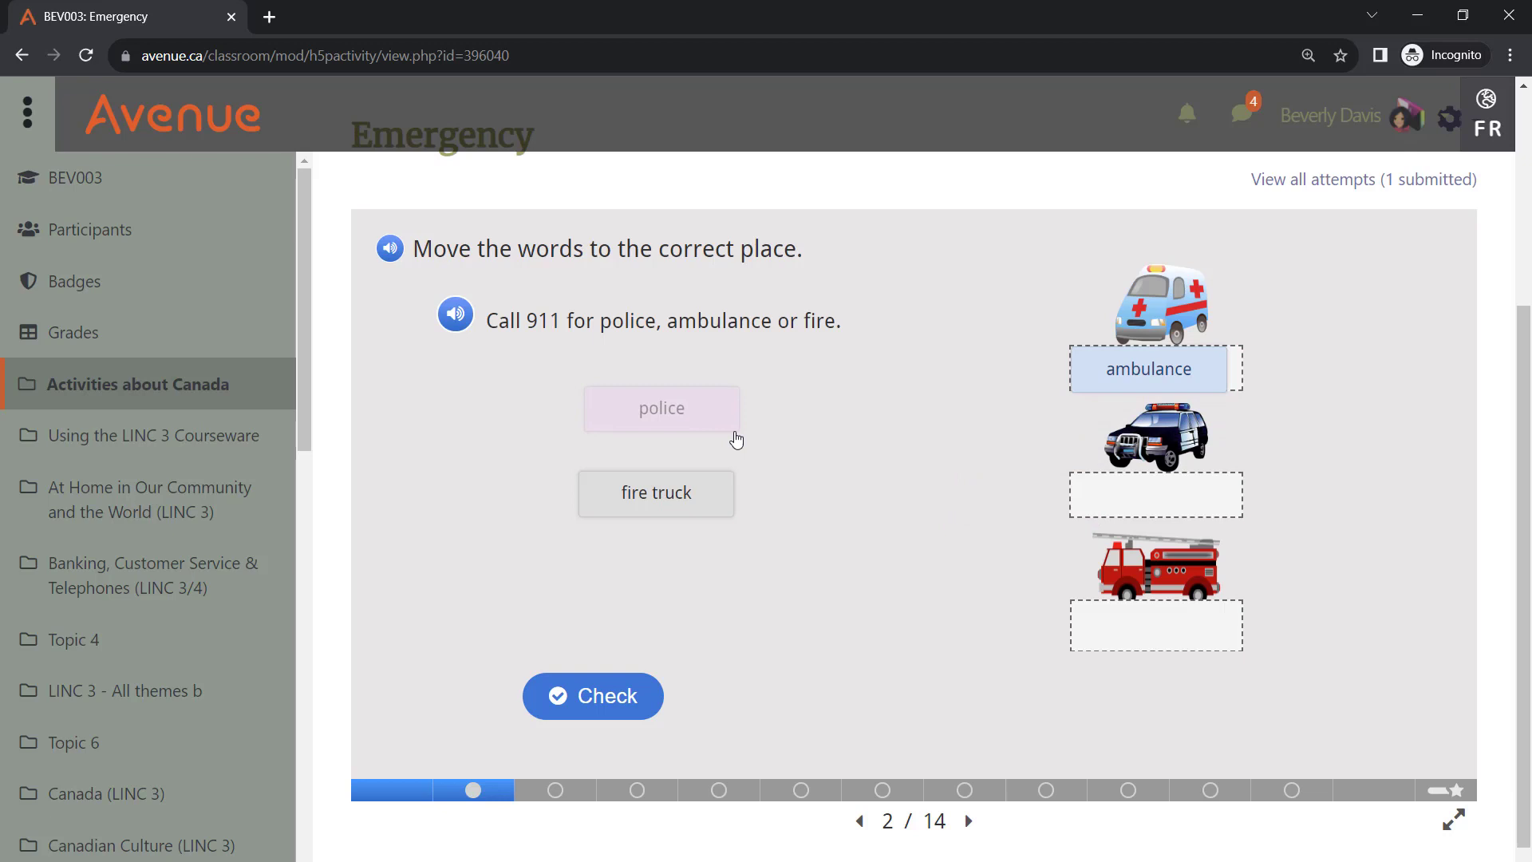
left_click(594, 696)
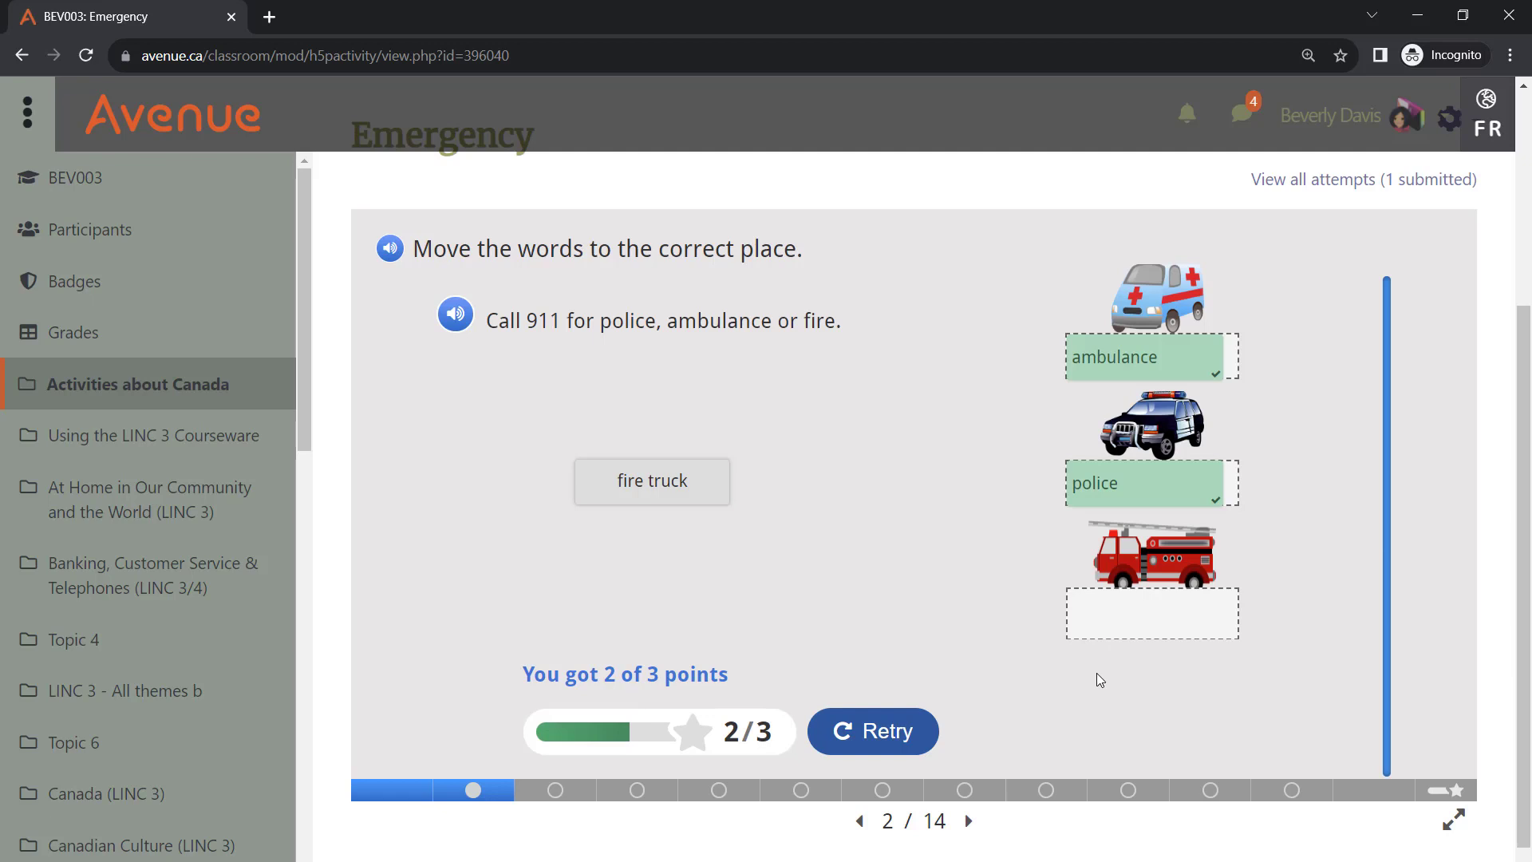
left_click(967, 820)
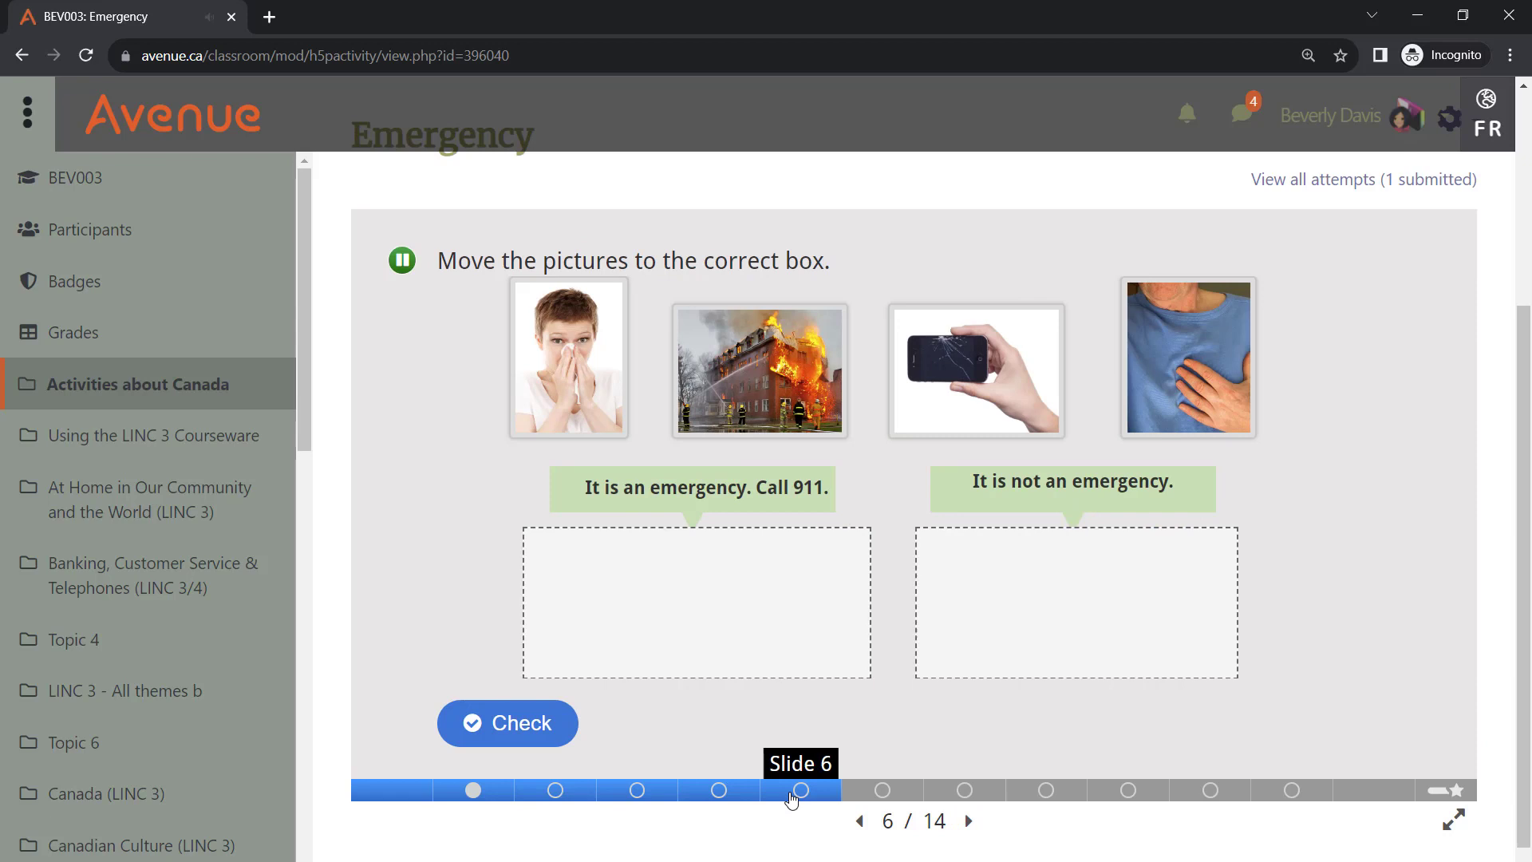
- Answer slide 12's heart-attack question with 'Call 911.' and view the summary slide totalling 3/23
left_click(881, 790)
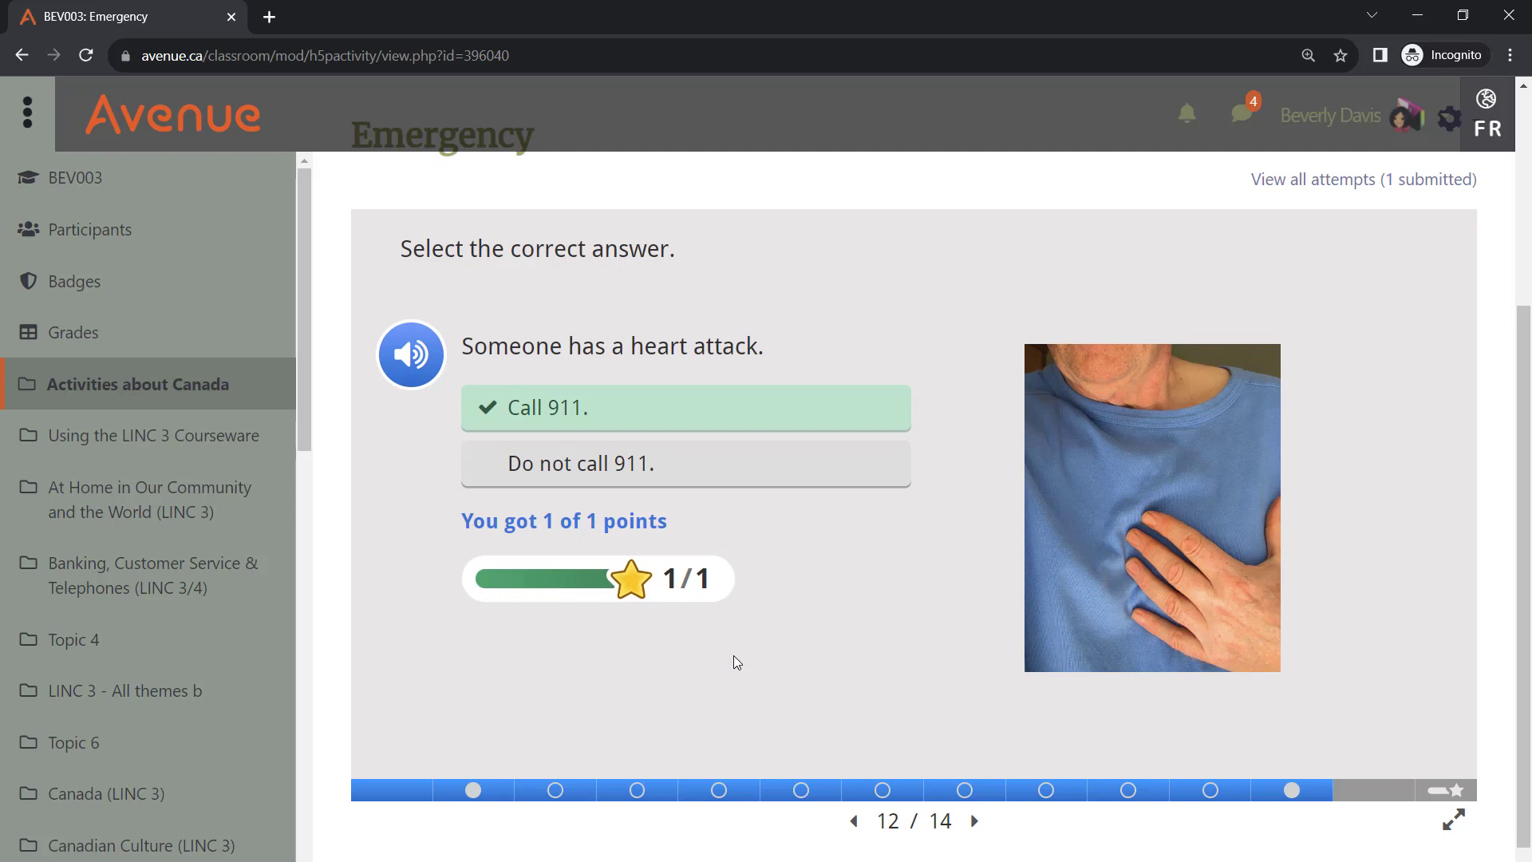
left_click(1456, 790)
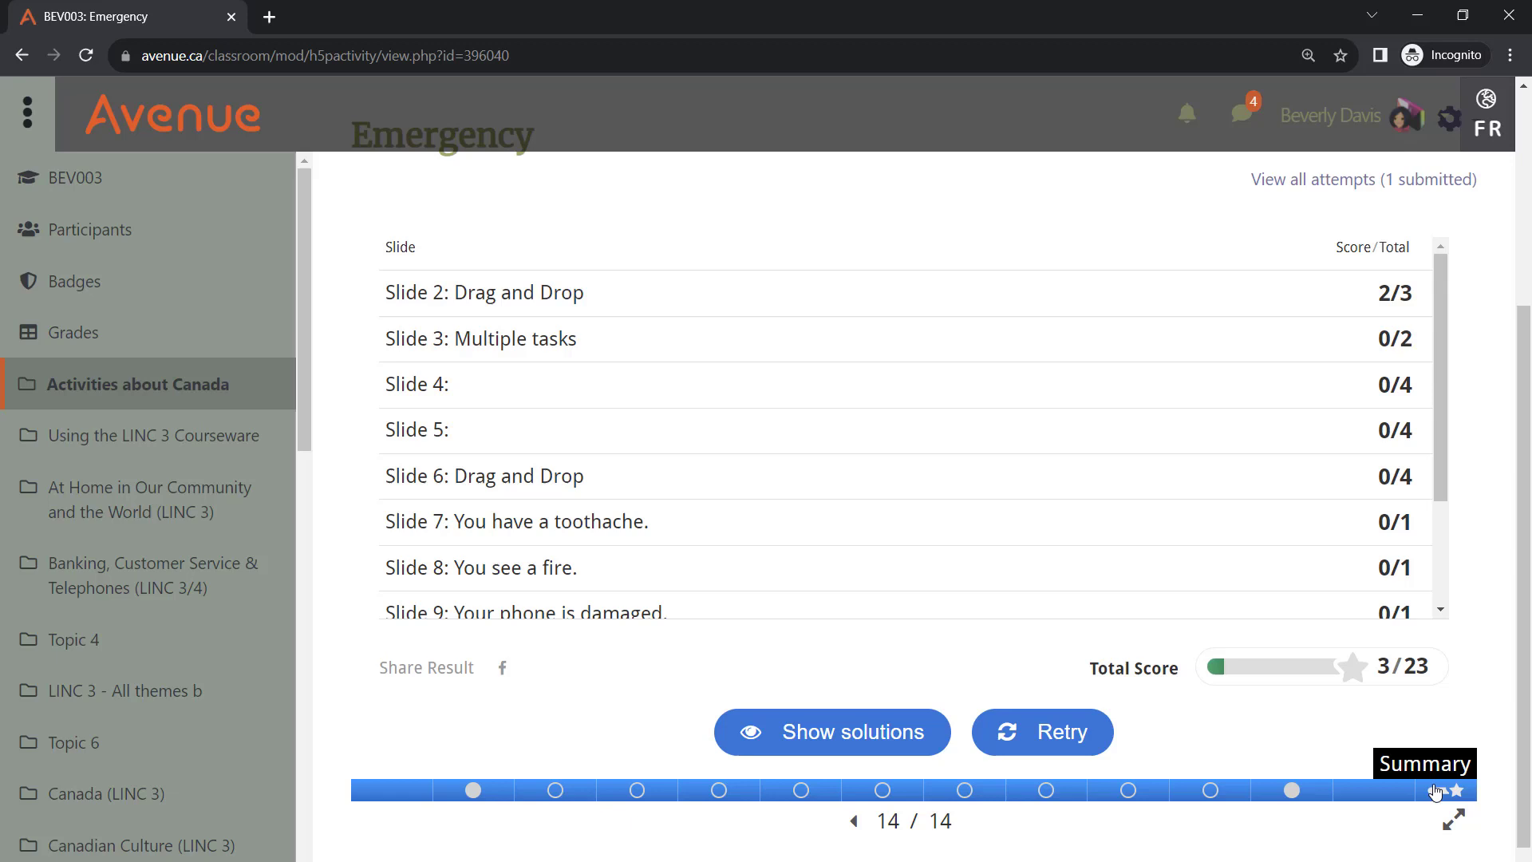
mouse_move(1278, 734)
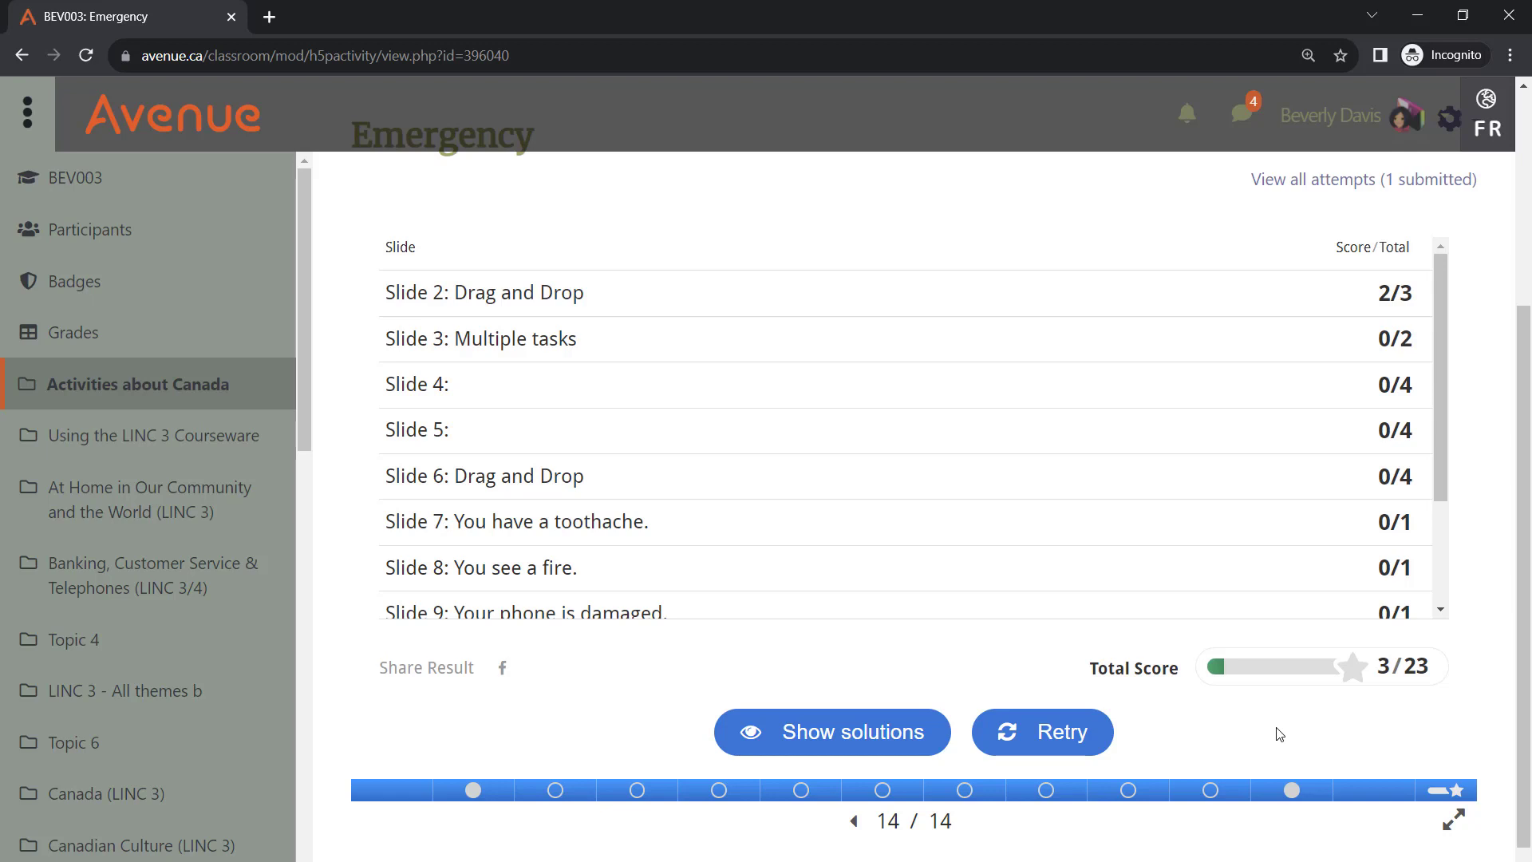
mouse_move(723, 731)
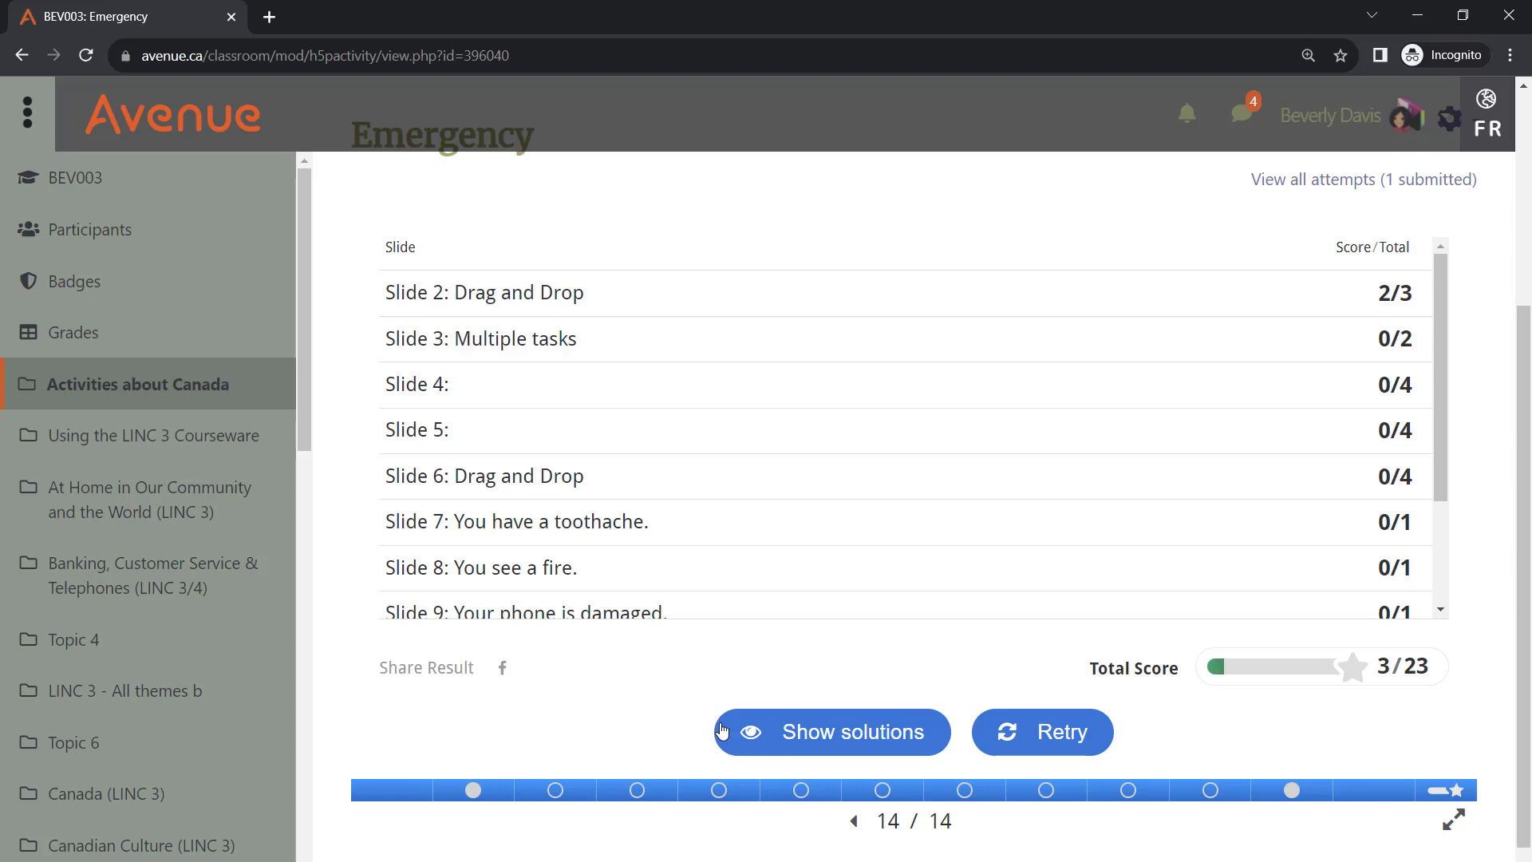
left_click(829, 732)
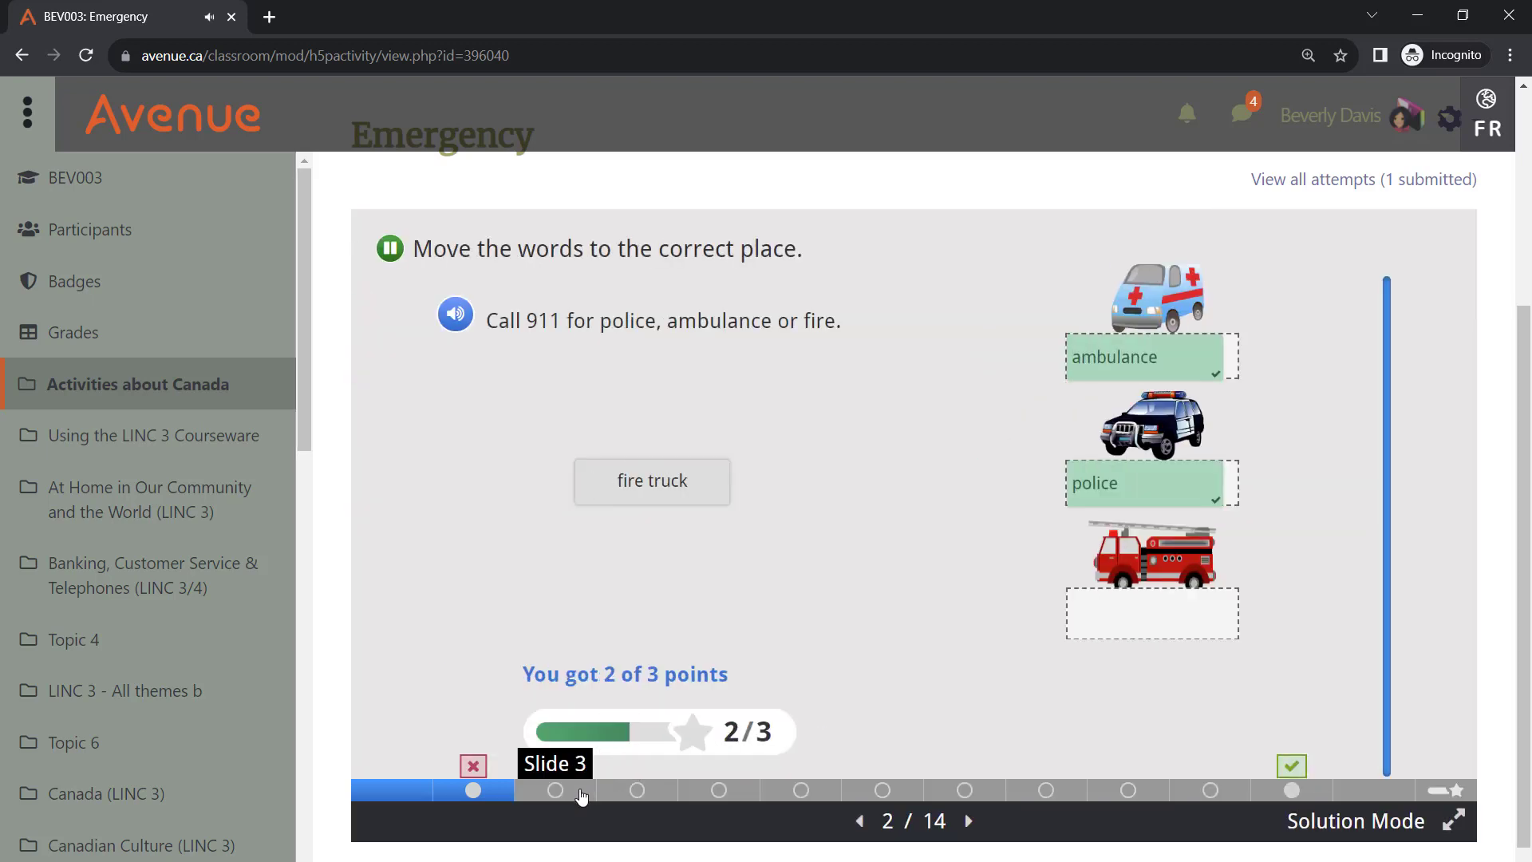
left_click(556, 790)
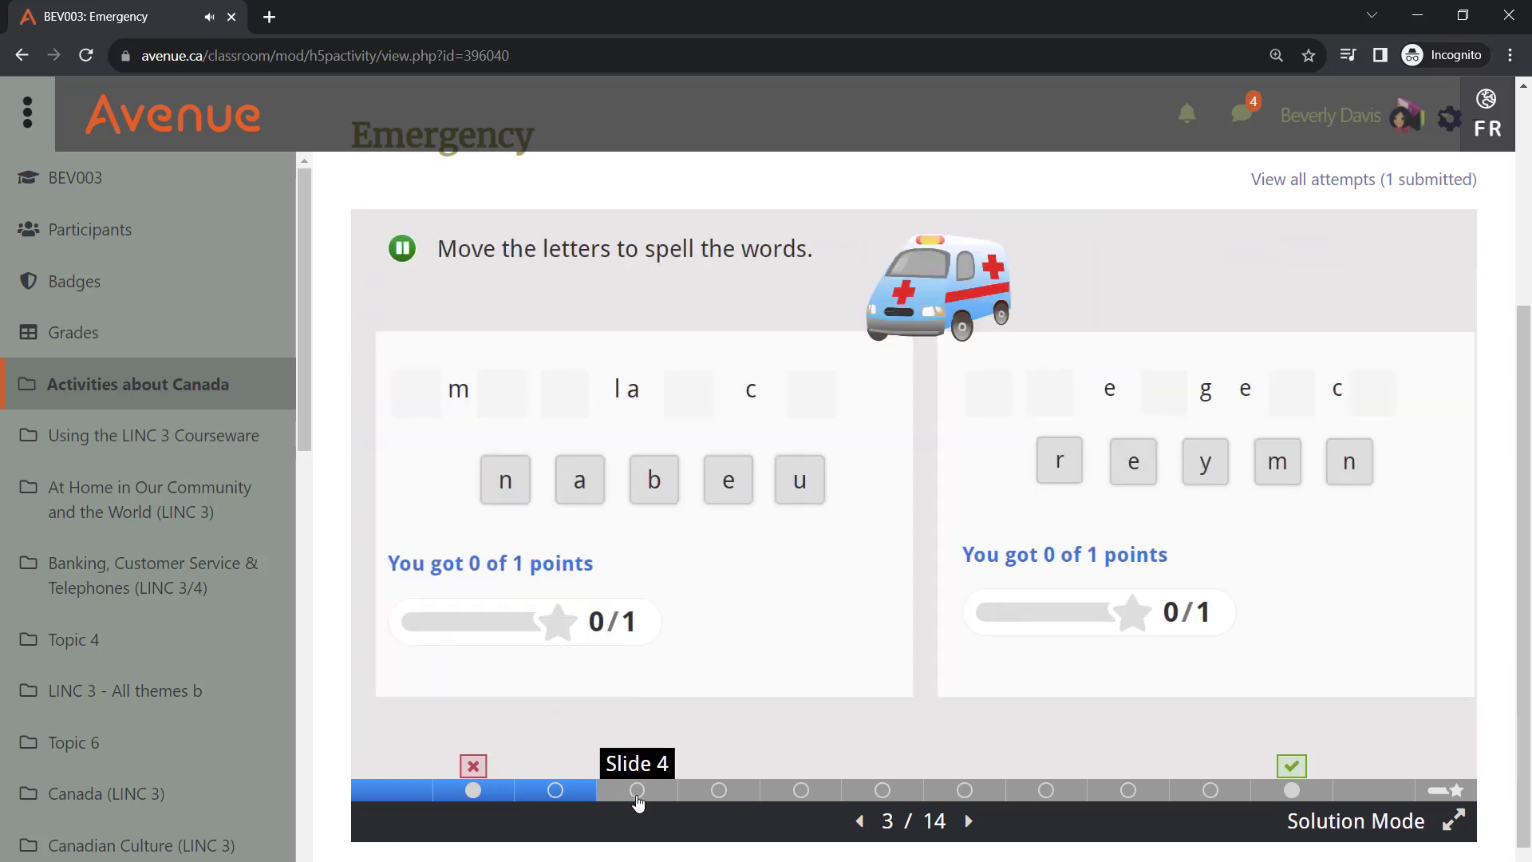
left_click(881, 790)
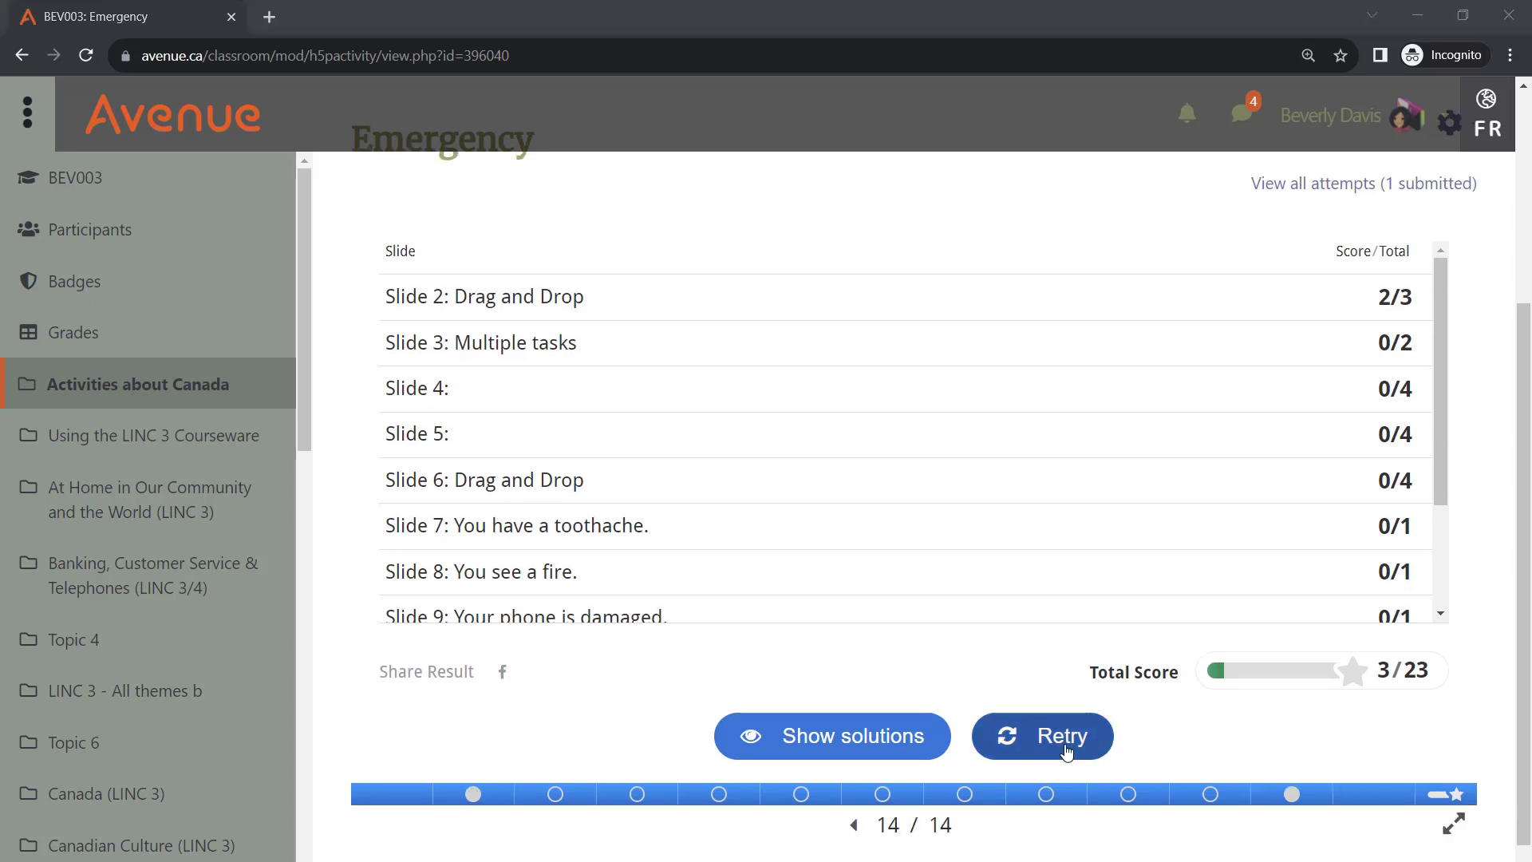
- Retry the presentation, then view the Attempts report listing one submitted attempt at 91%
left_click(1043, 736)
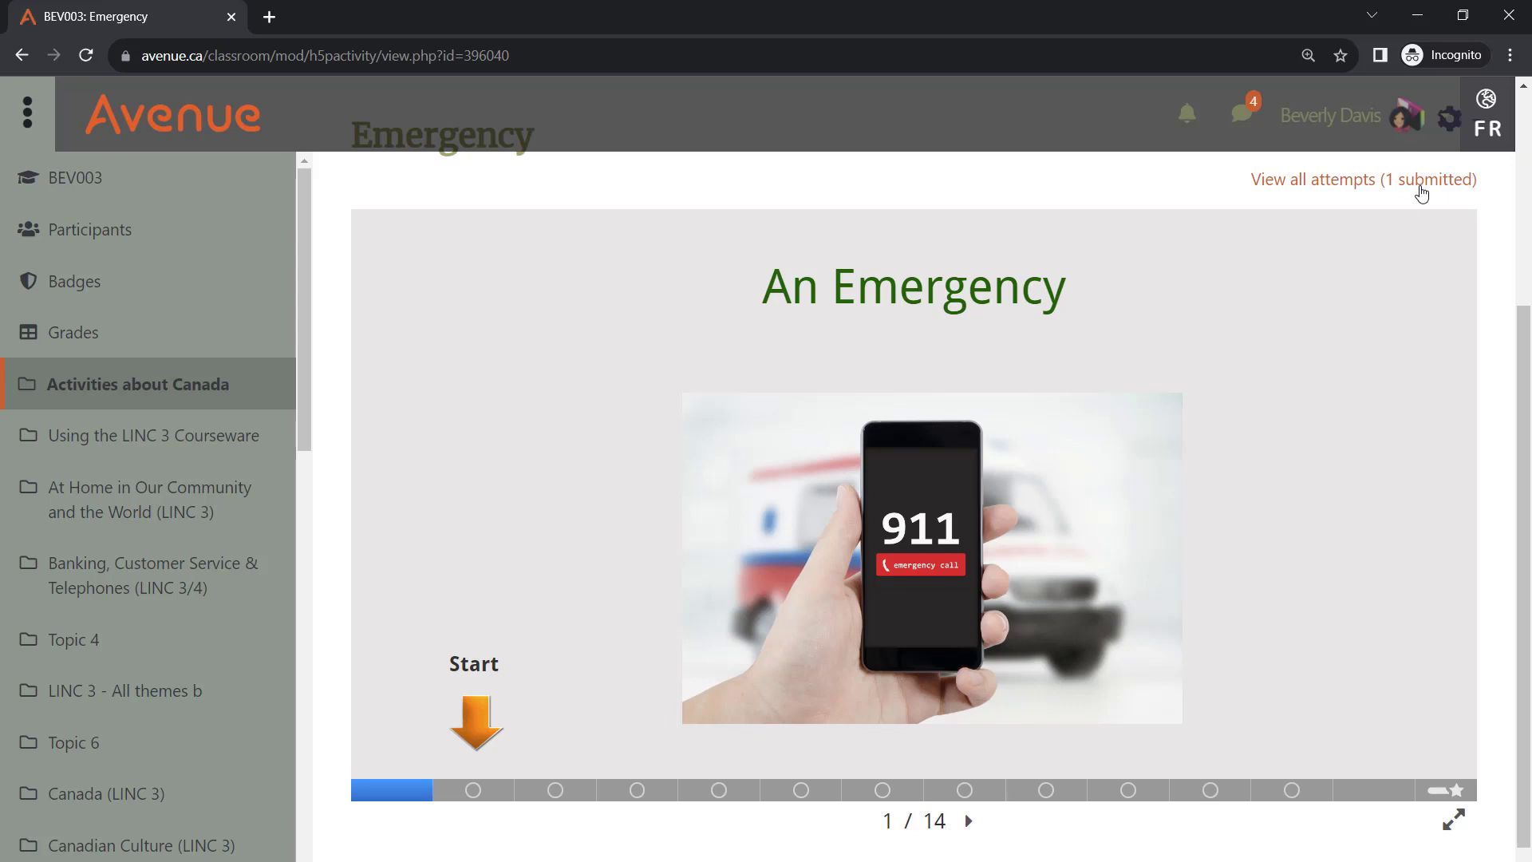
left_click(1365, 181)
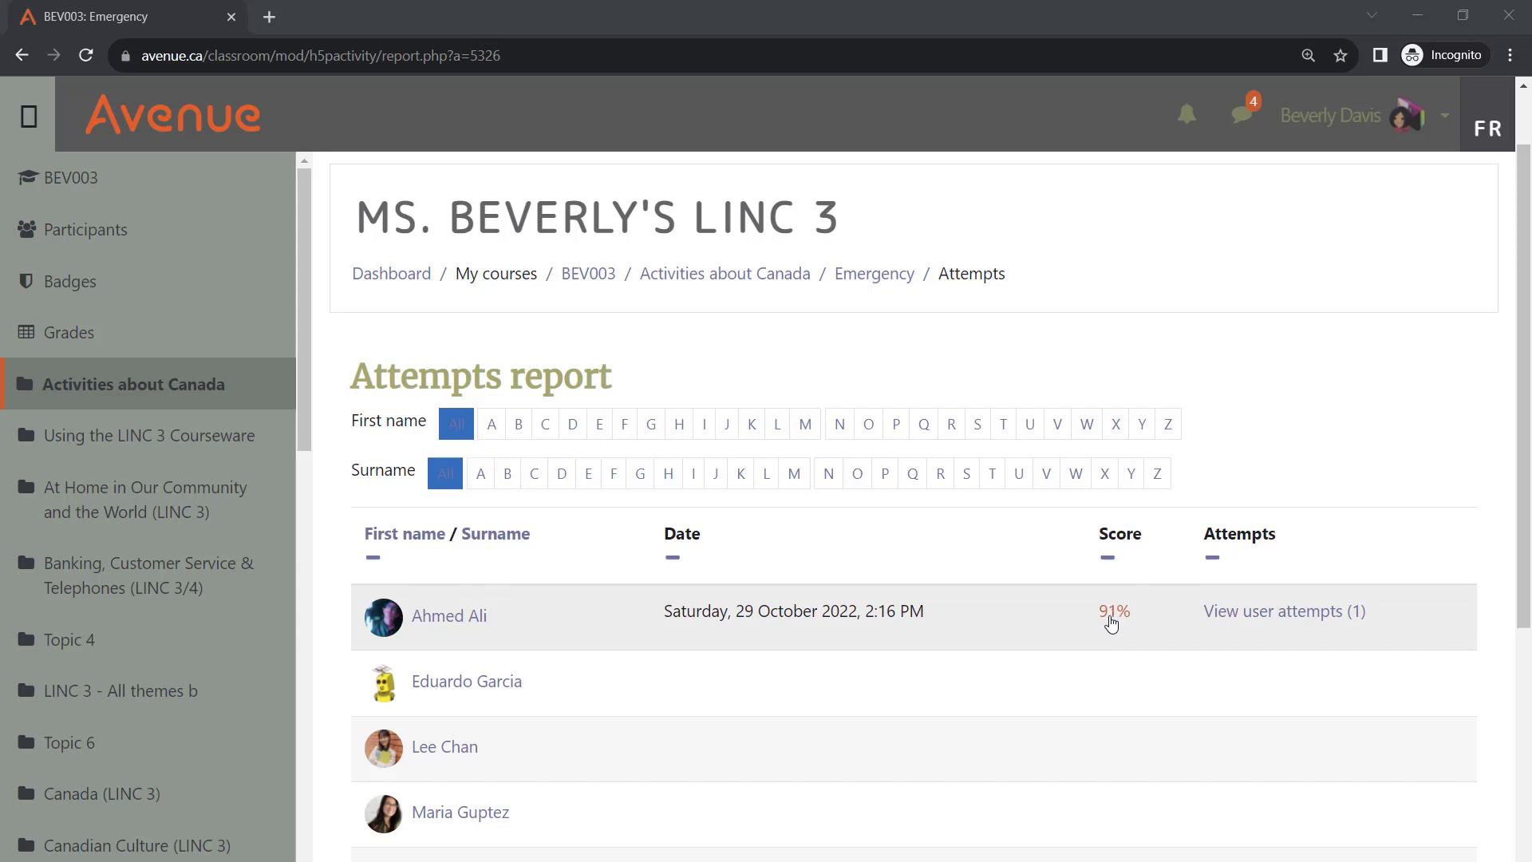
left_click(1112, 611)
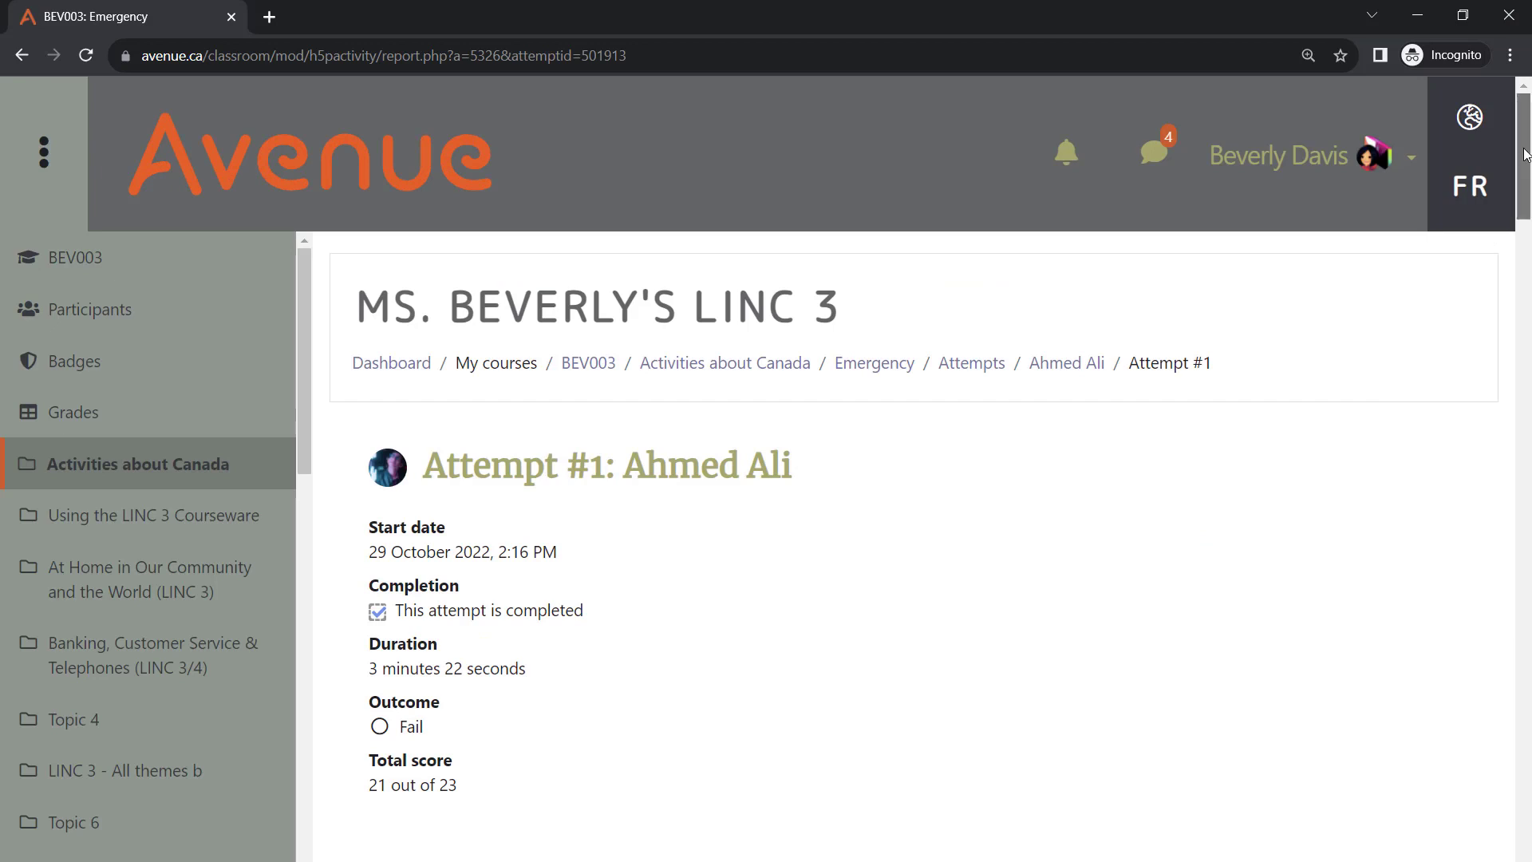
scroll("down", 3)
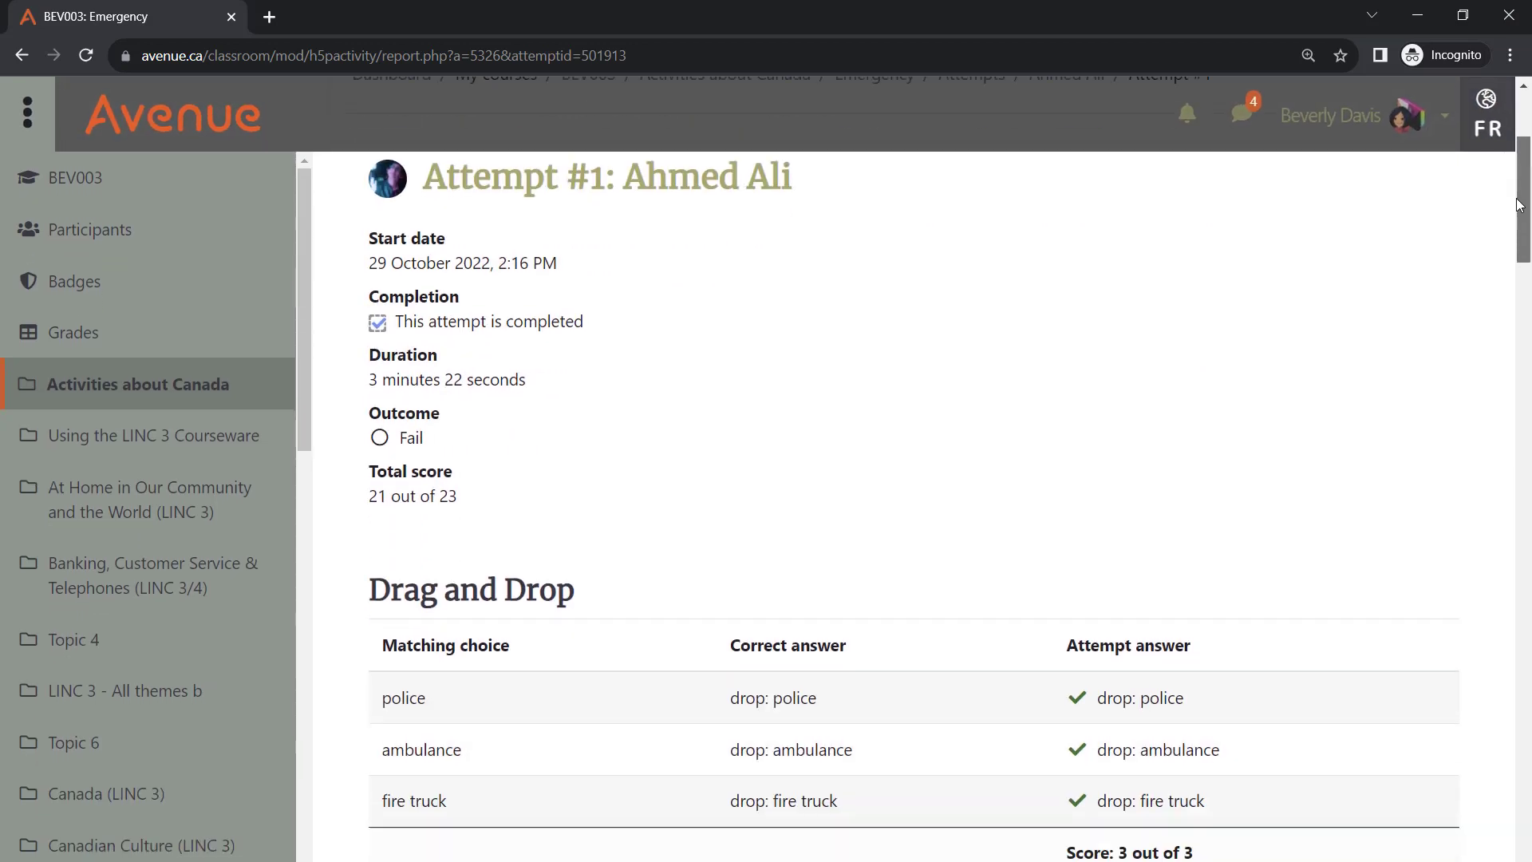
scroll("down", 3)
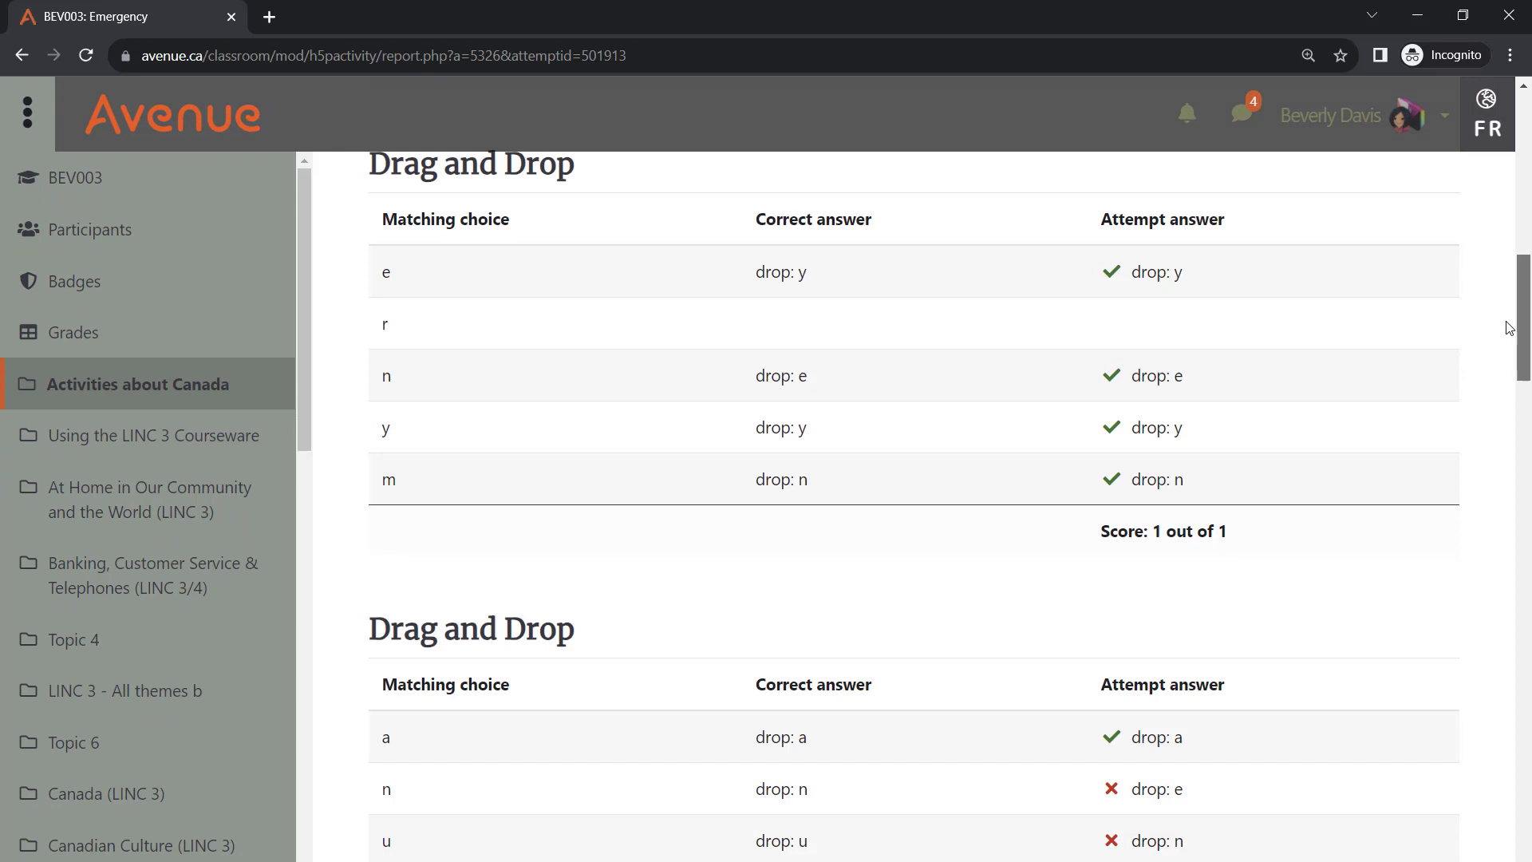